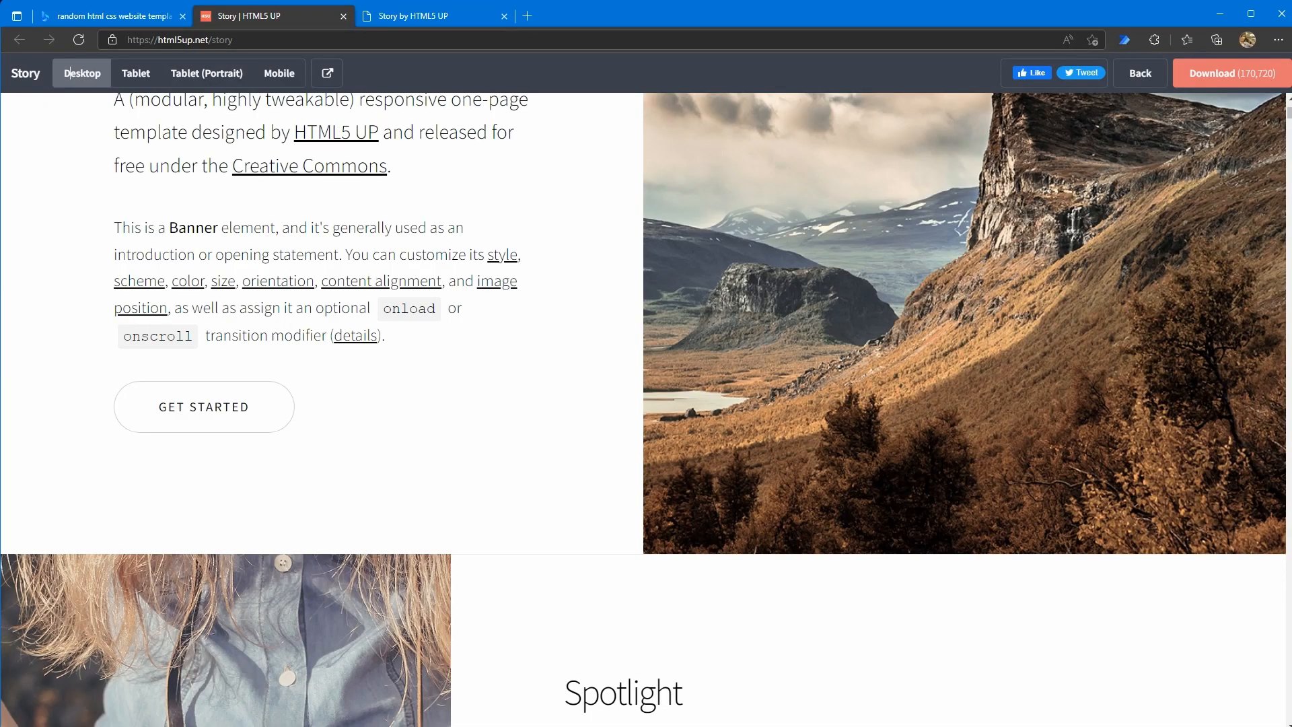
# Name the new resource group StaticWebAppDemo and confirm it.
pyautogui.click(435, 16)
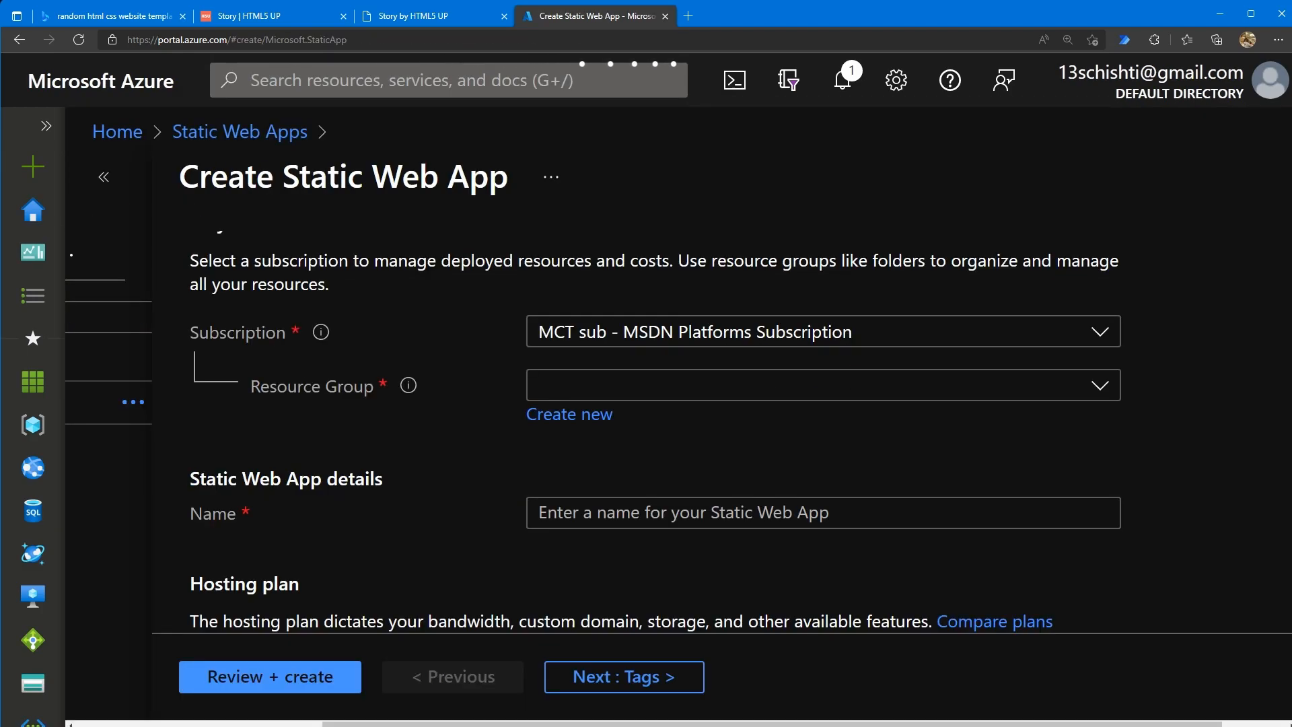
pyautogui.write('StaticWebAppDemo')
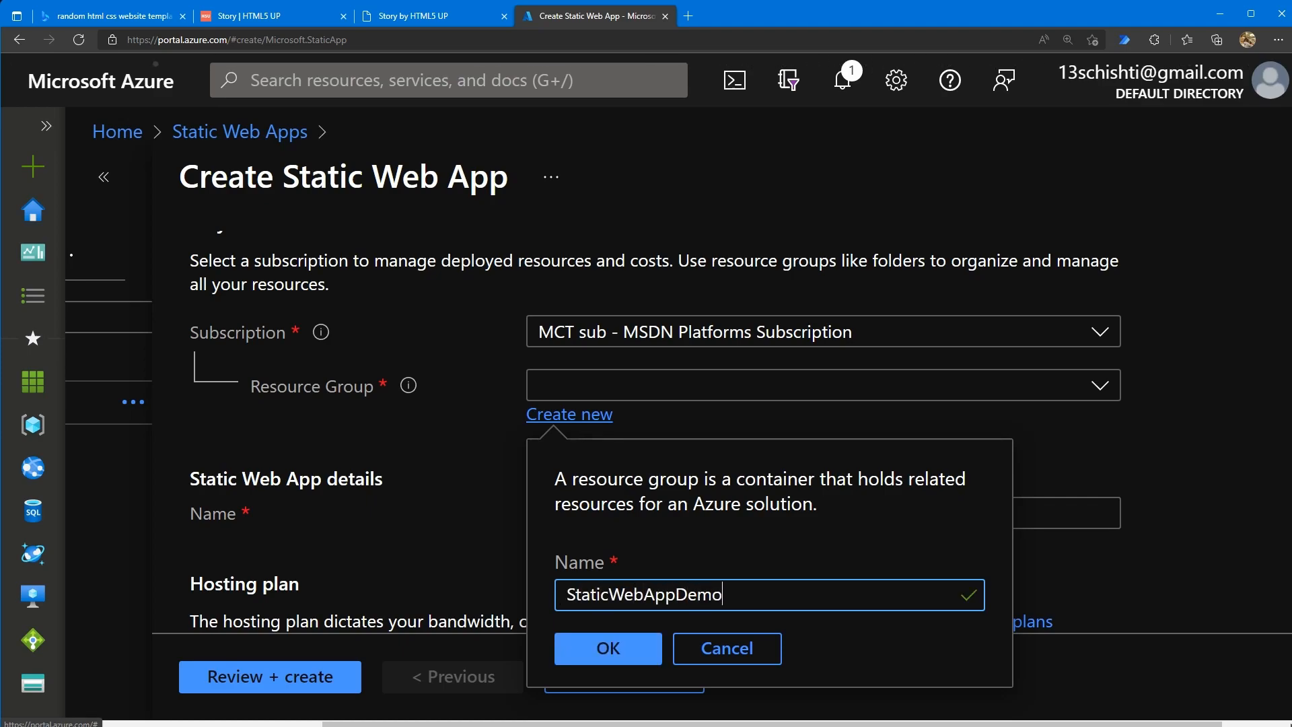
pyautogui.click(606, 647)
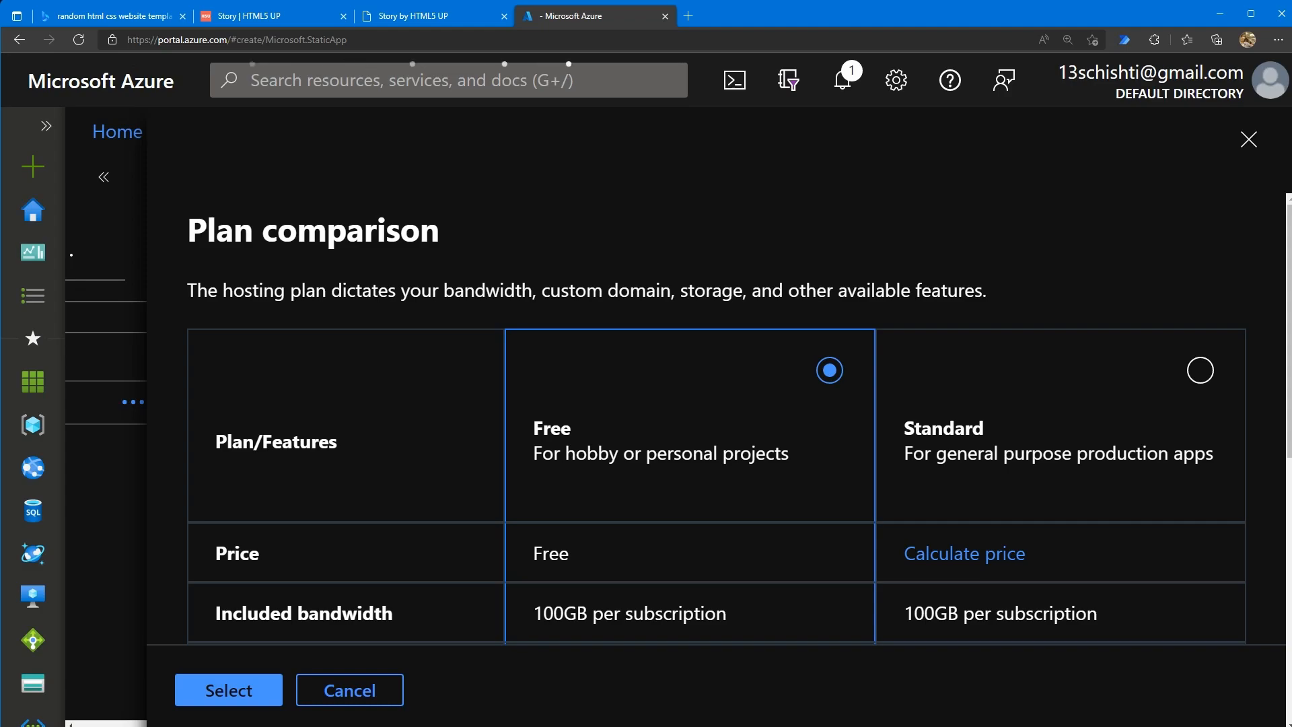
# Scroll through the Free versus Standard plan comparison with Free chosen.
pyautogui.scroll(-3)
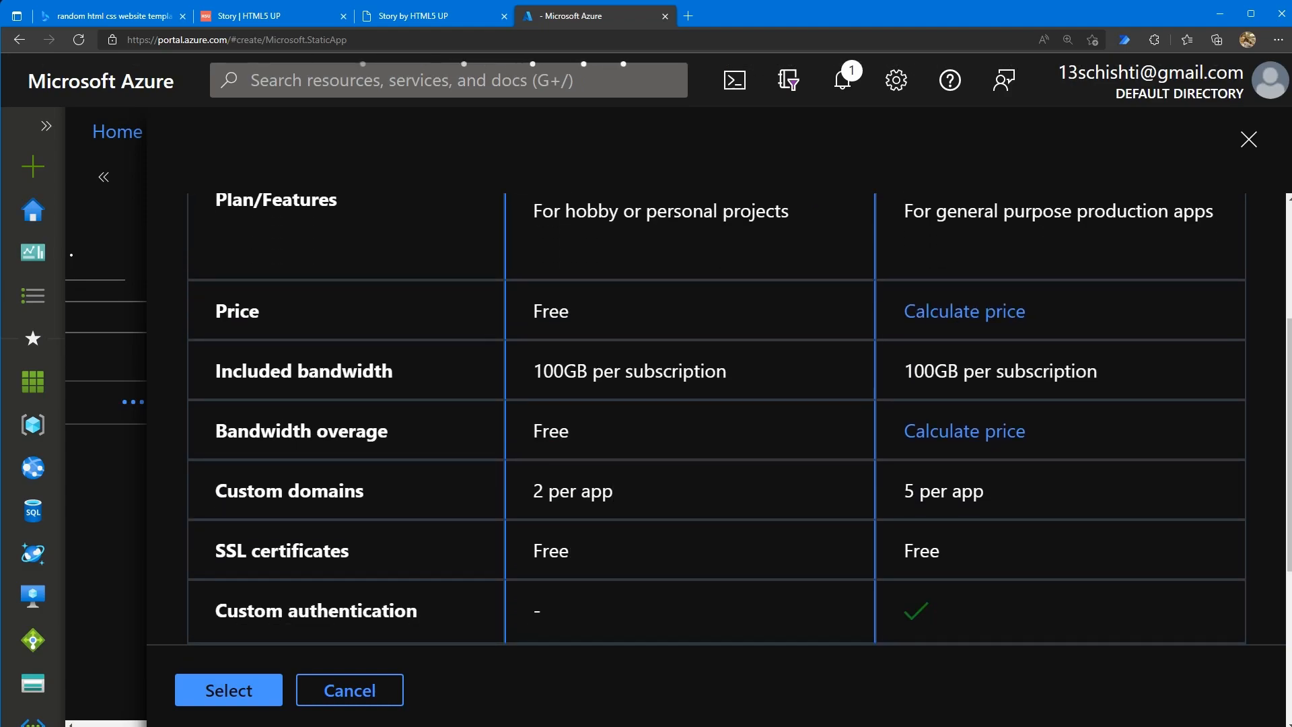
pyautogui.scroll(-3)
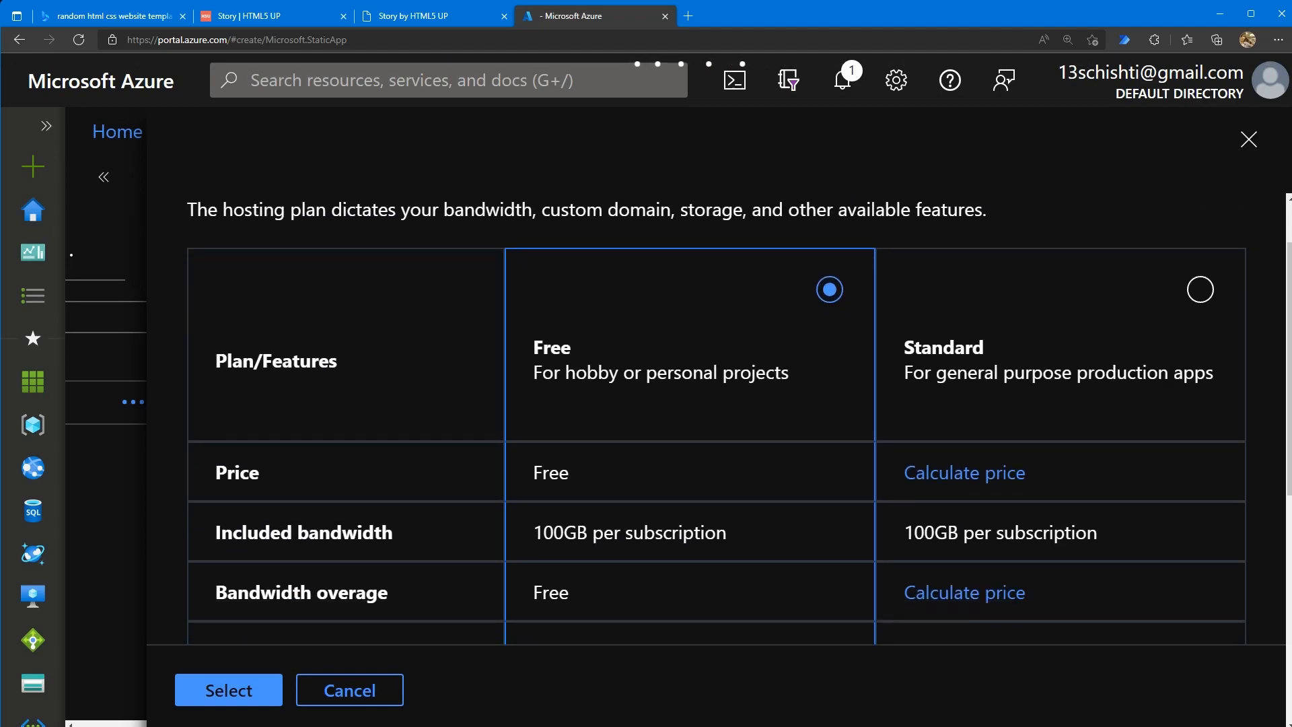
# Keep the Free hosting plan and choose West Europe as the region.
pyautogui.click(229, 689)
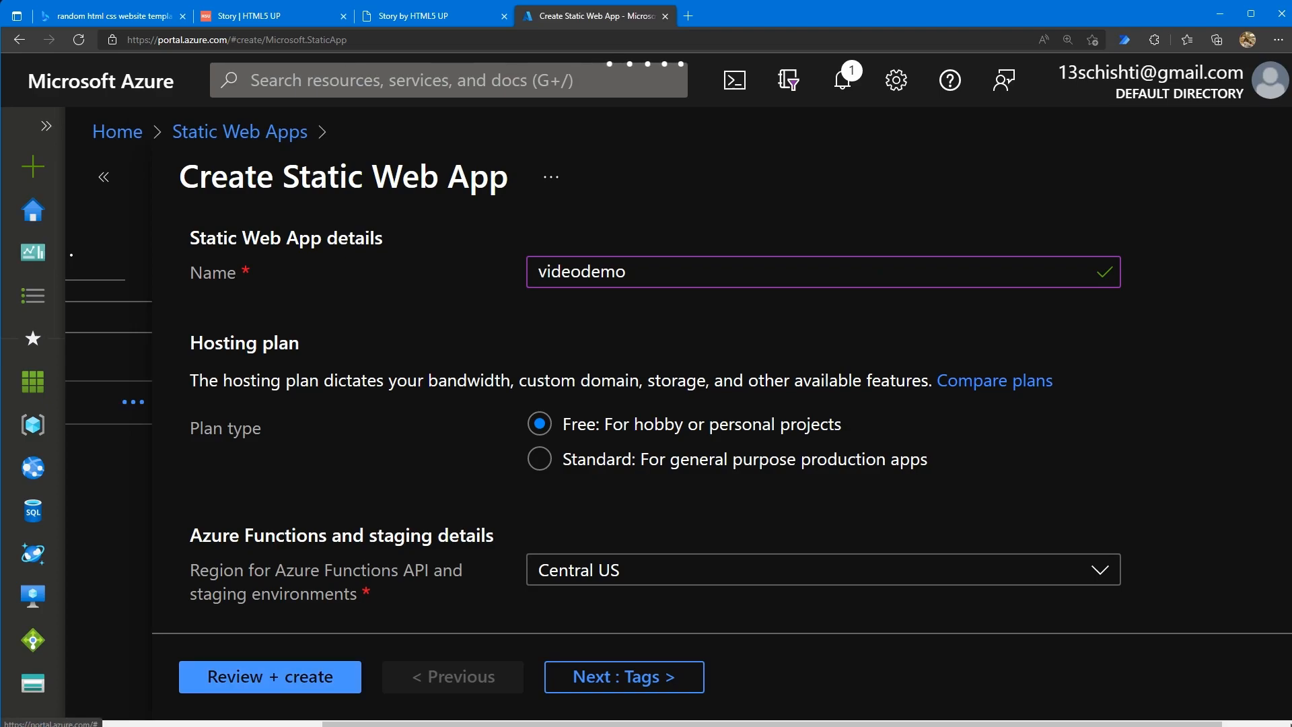
pyautogui.click(821, 569)
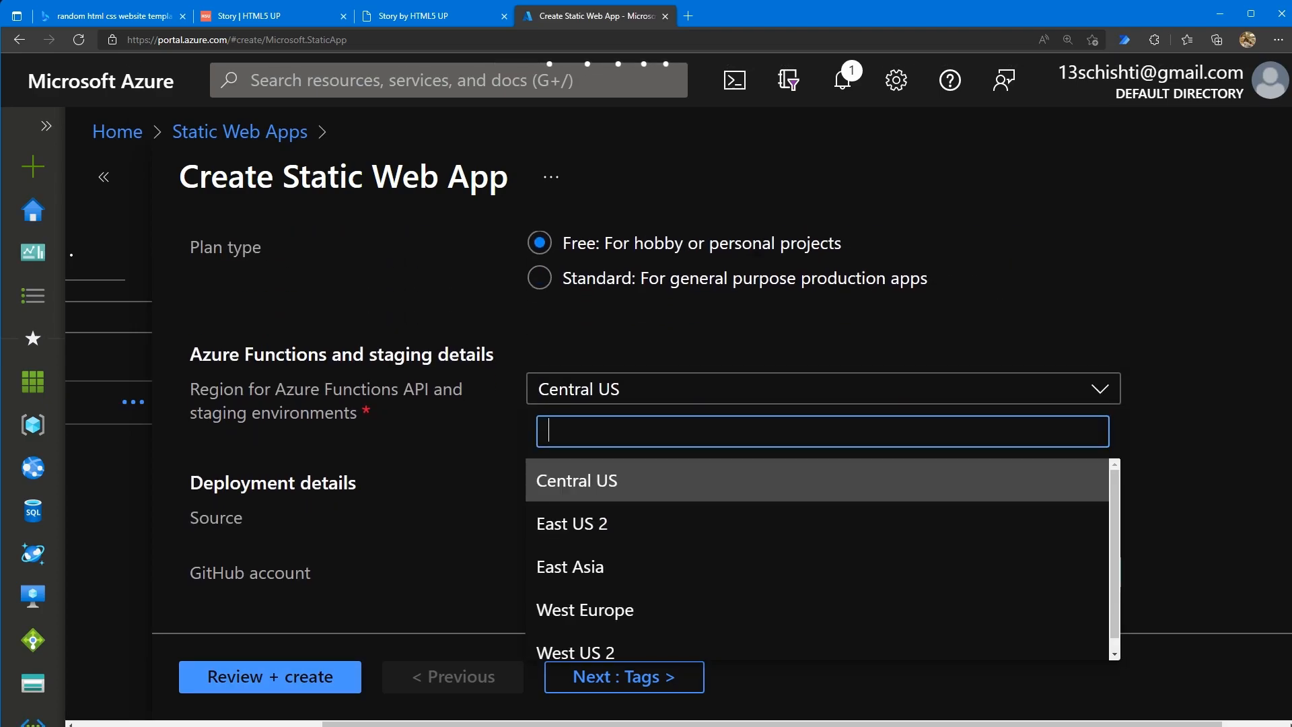
pyautogui.click(586, 610)
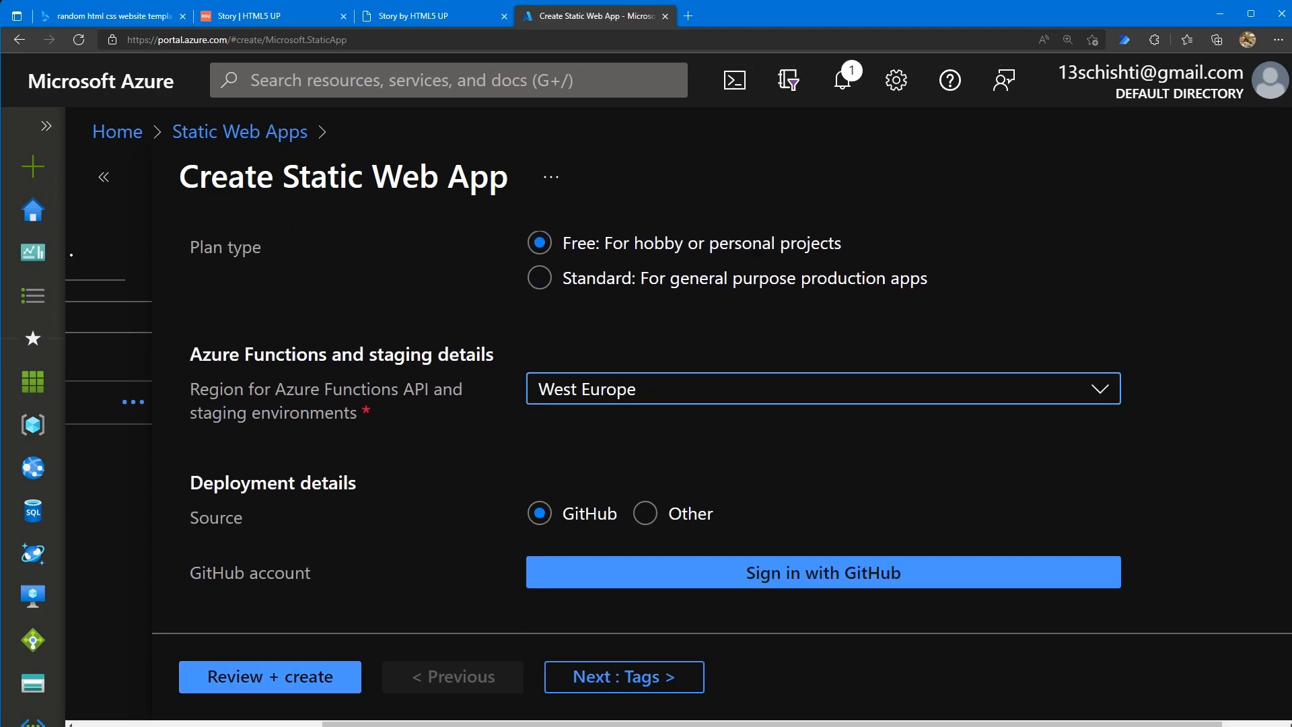
pyautogui.scroll(-3)
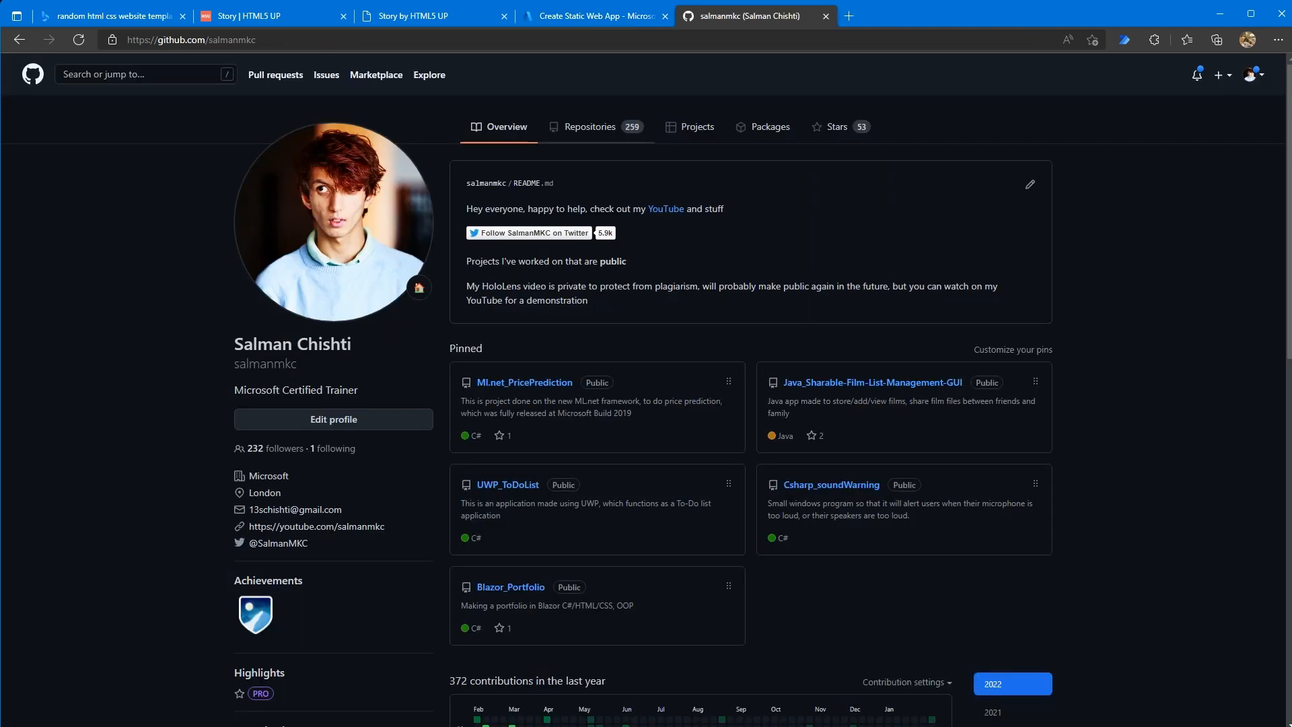
# Create a new public GitHub repository named azuredemo.
pyautogui.click(588, 126)
pyautogui.write('a')
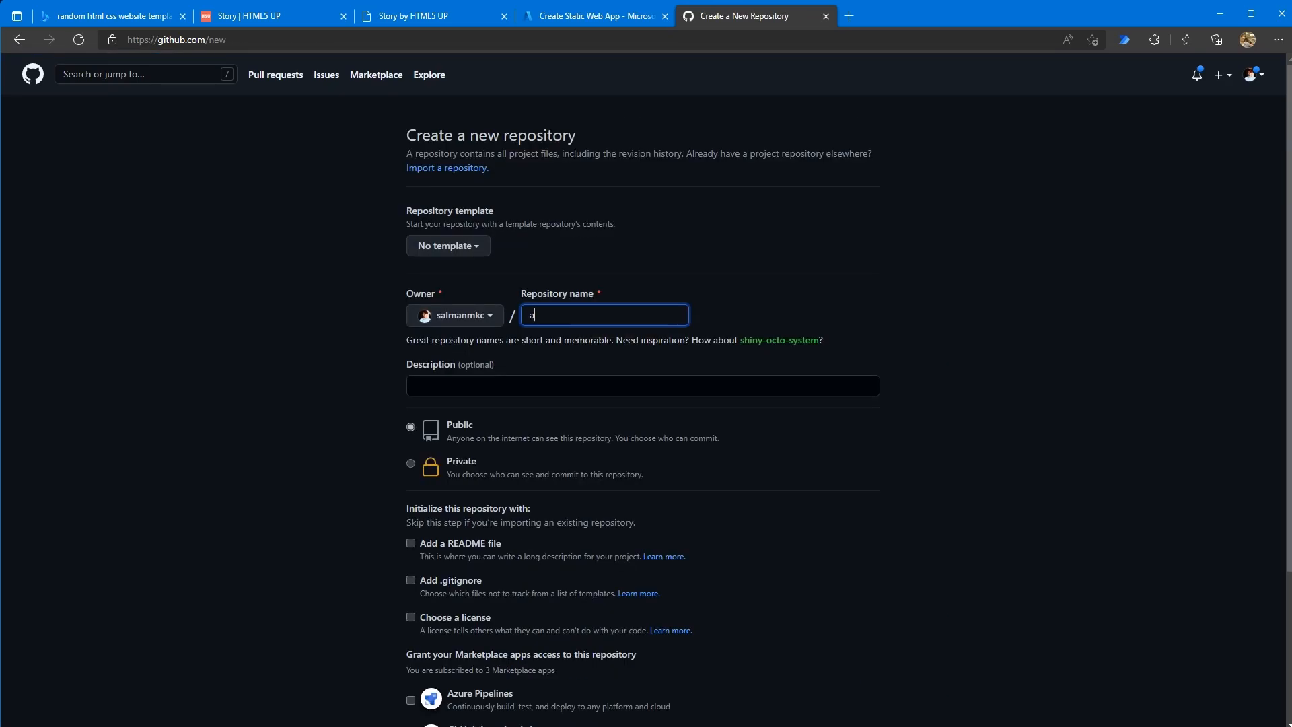
pyautogui.write('zuredemo')
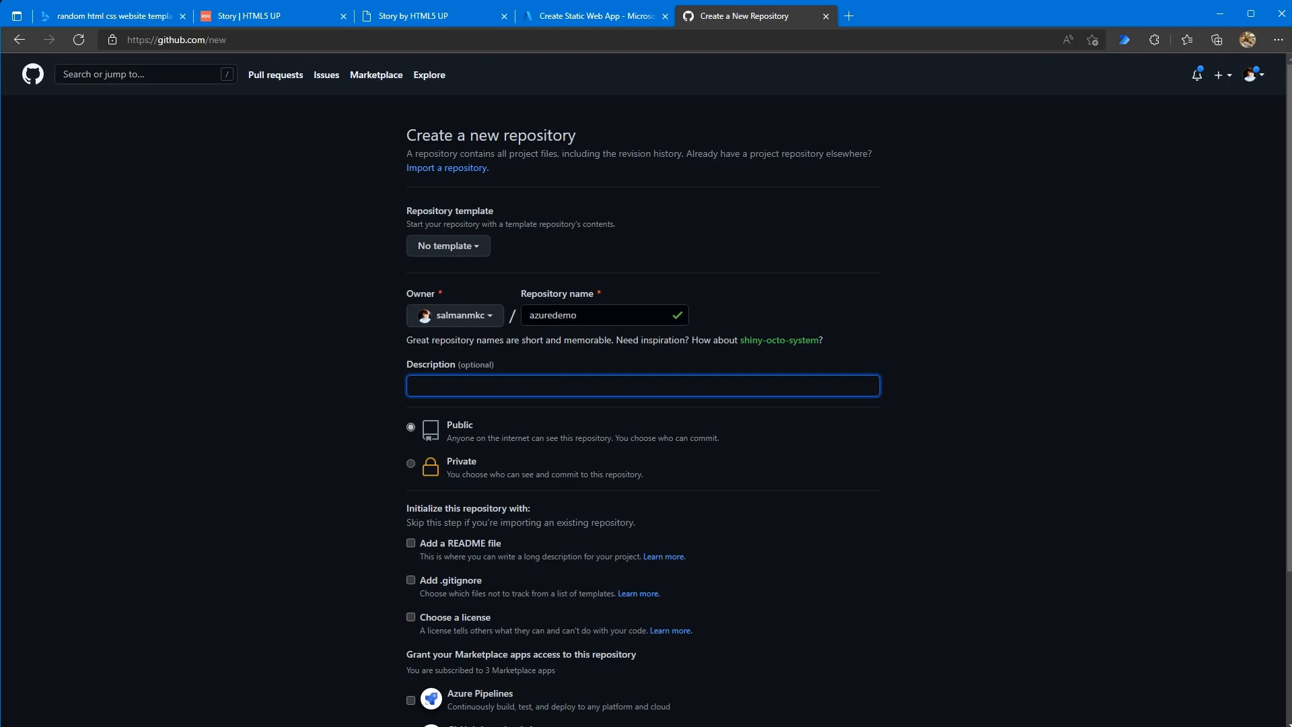
pyautogui.scroll(-3)
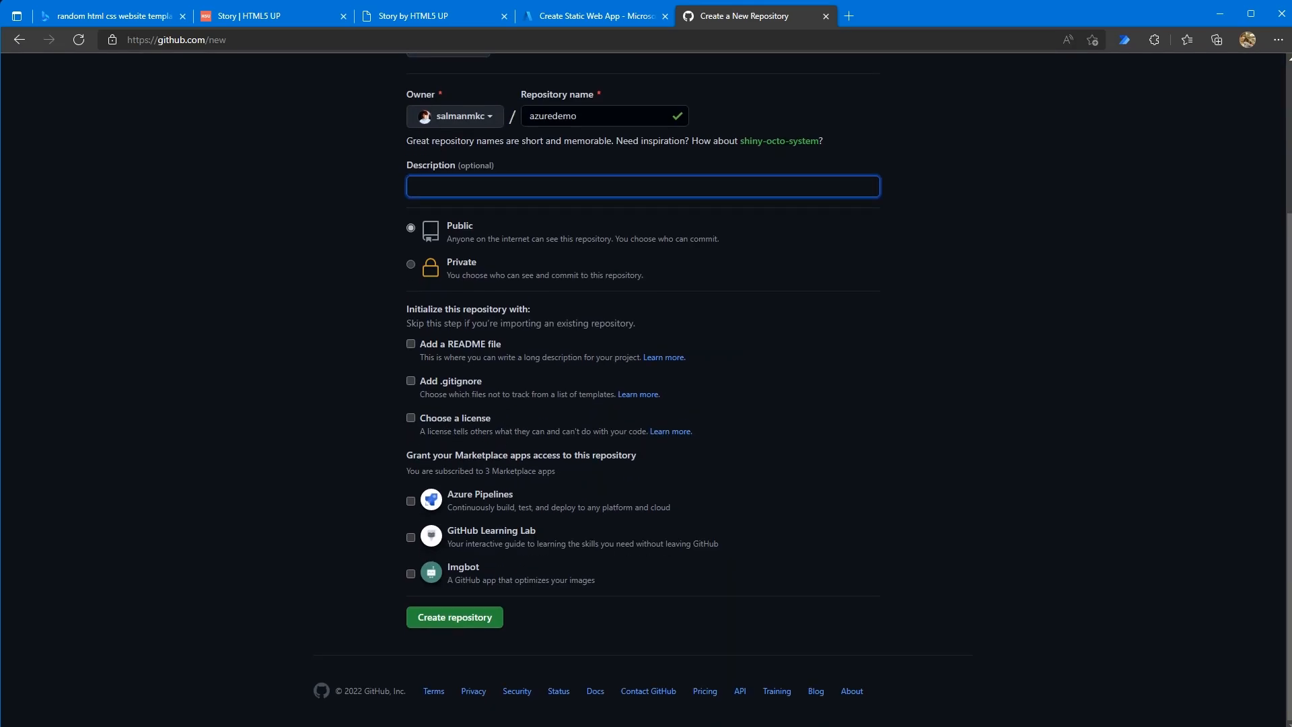
pyautogui.click(453, 616)
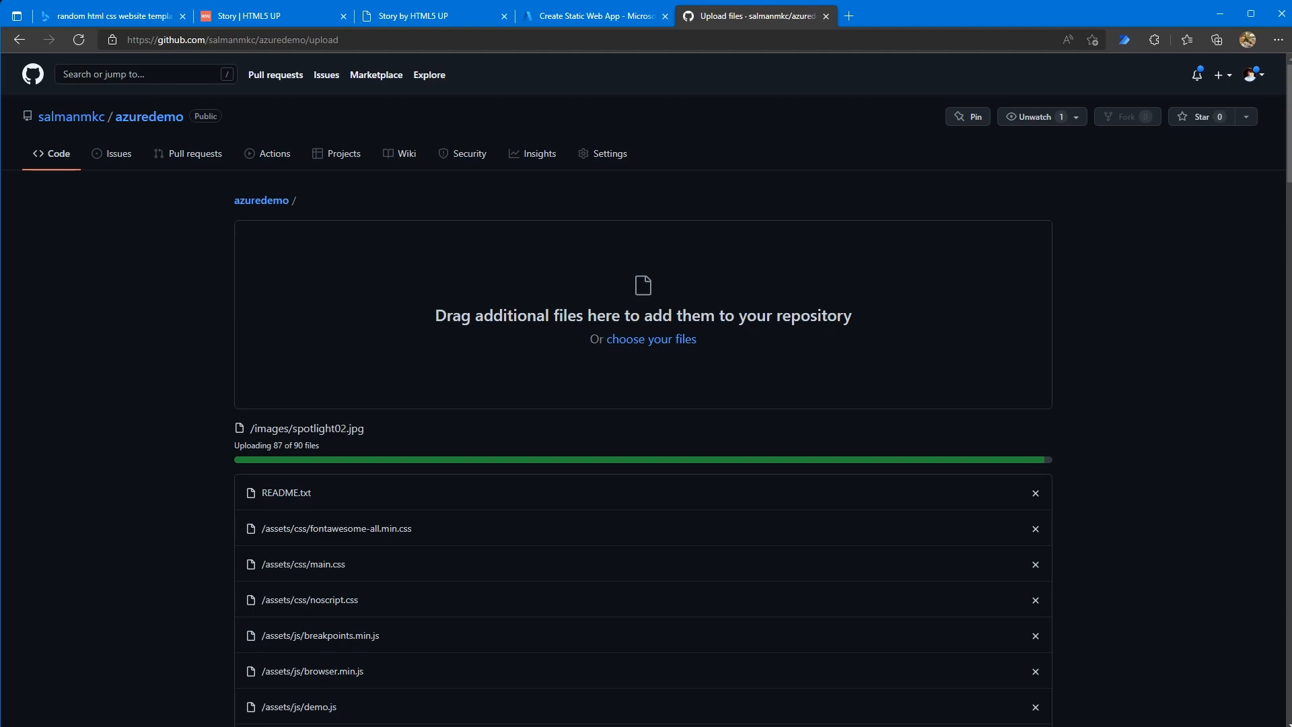
# Commit the uploaded Story template files to the azuredemo repository.
pyautogui.scroll(-3)
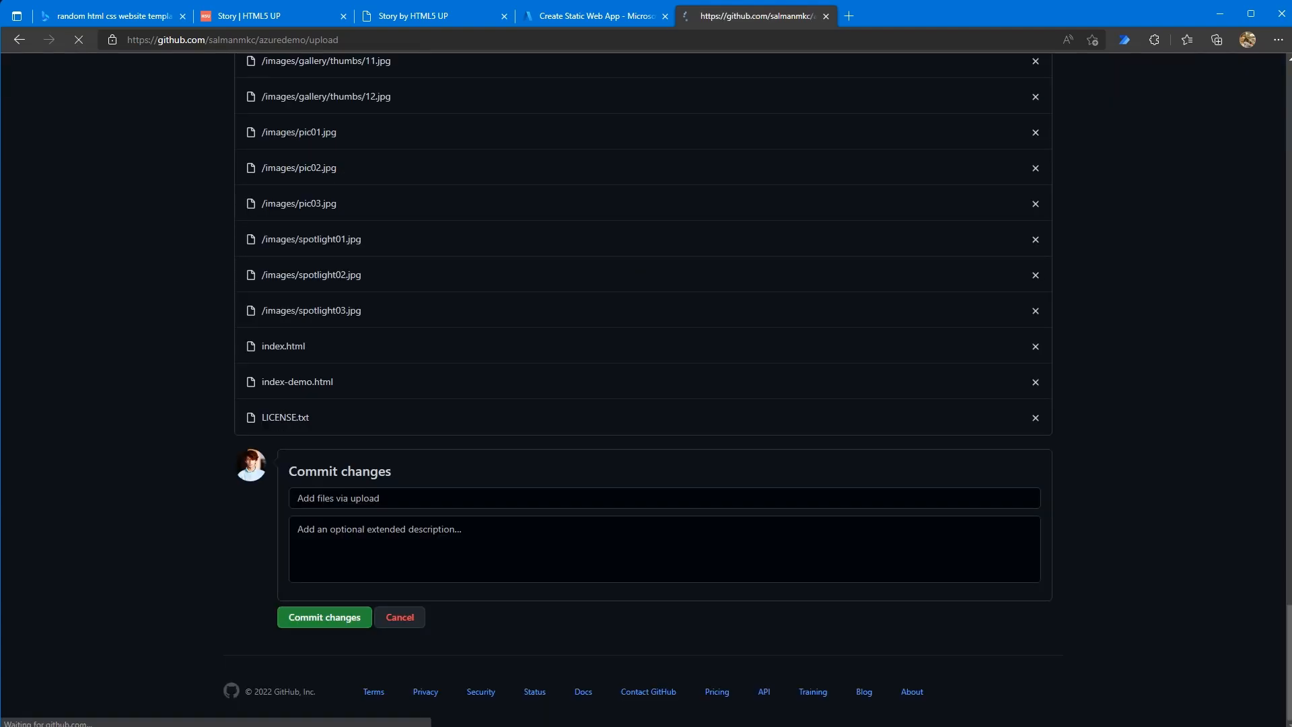
pyautogui.click(323, 616)
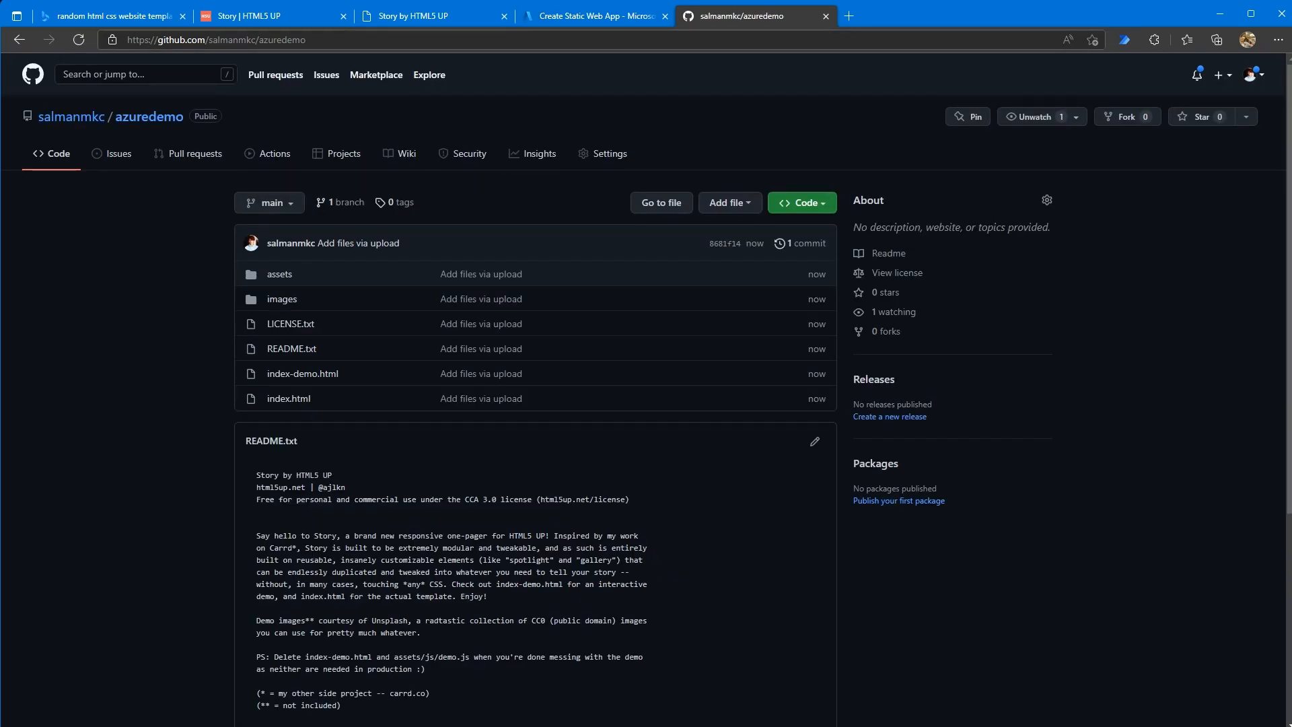
# Link the deployment to GitHub repository azuredemo on branch main.
pyautogui.click(595, 16)
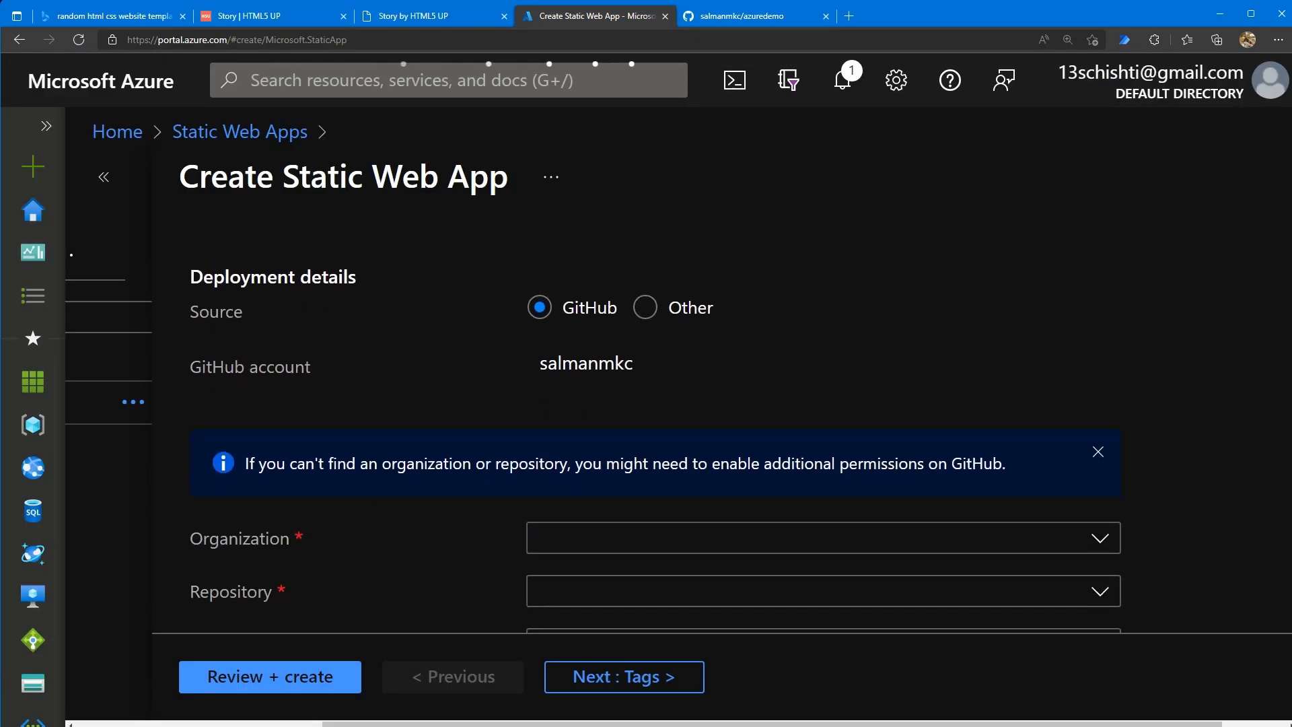
pyautogui.click(821, 537)
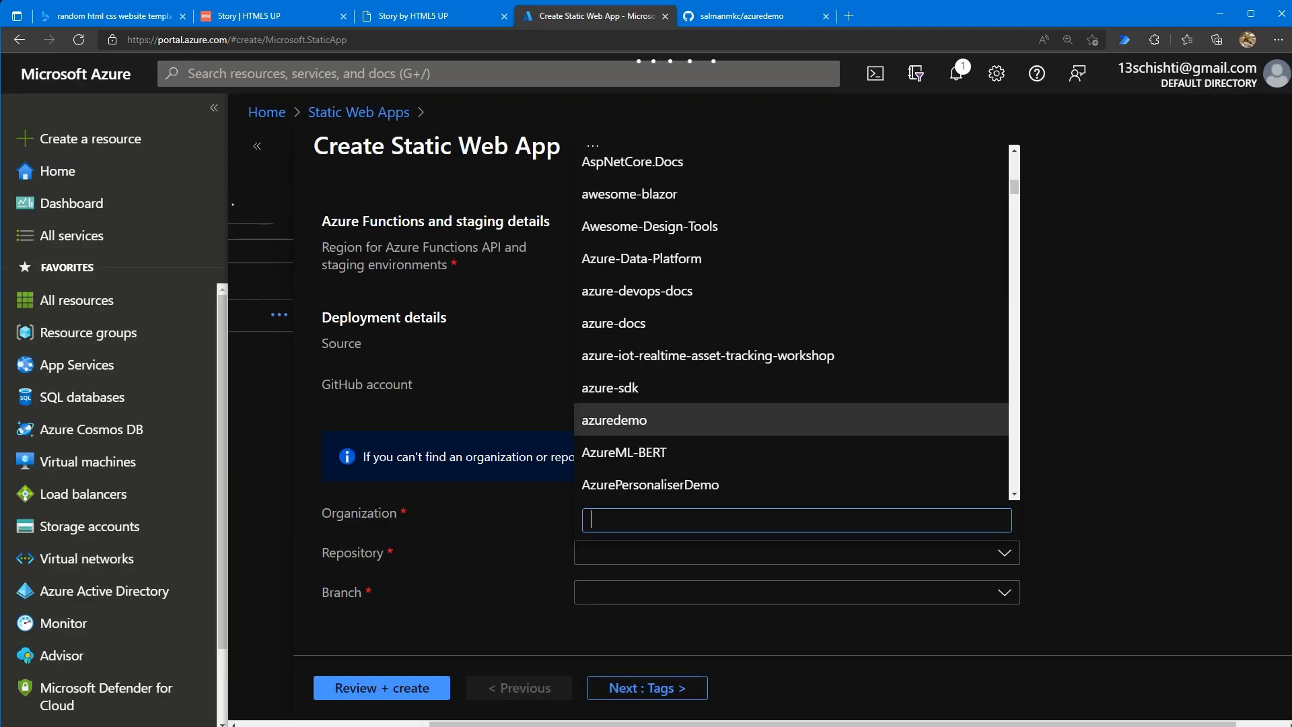
pyautogui.click(614, 420)
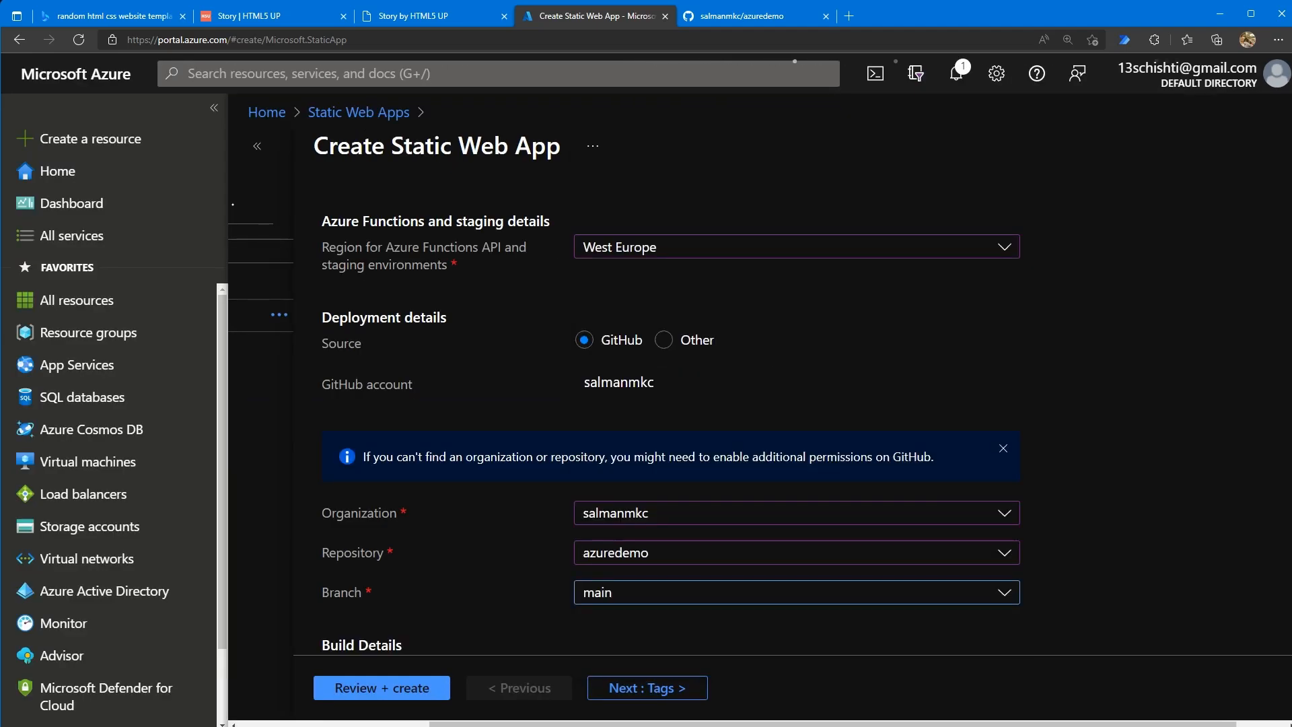
pyautogui.scroll(-3)
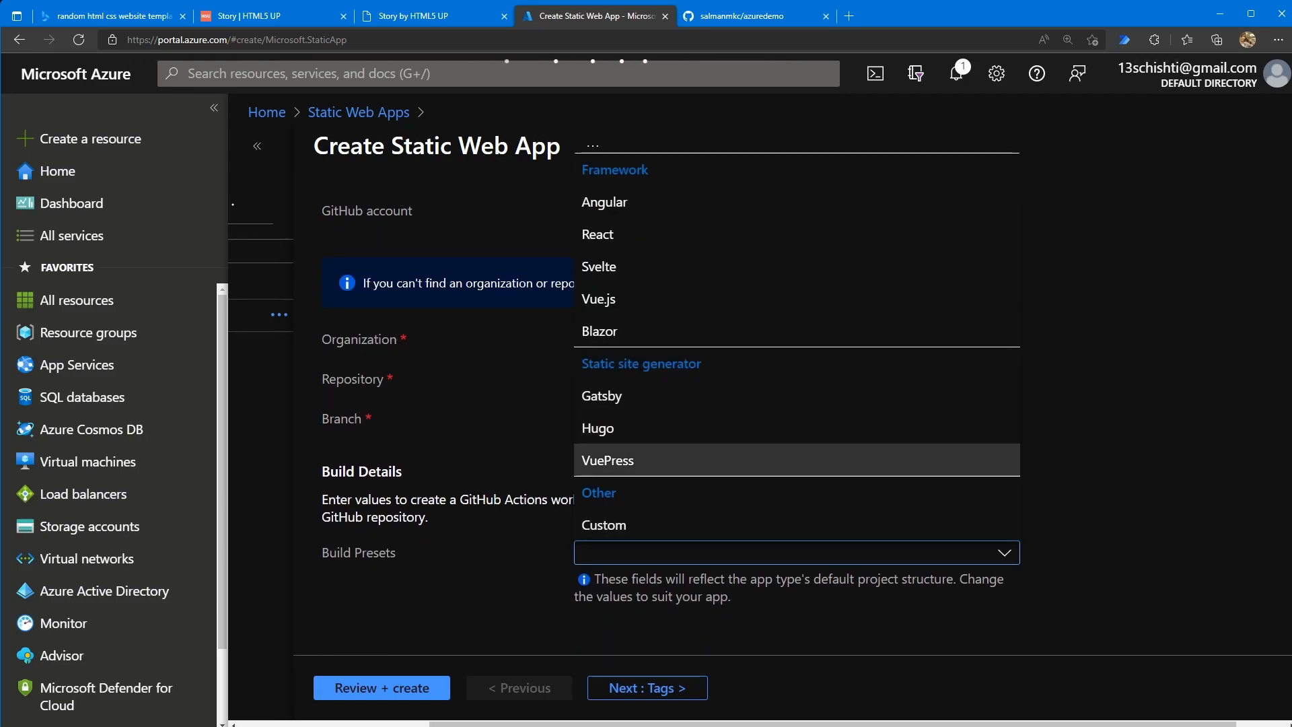
# Add the tag demo : 1 and move on to review the settings.
pyautogui.click(646, 688)
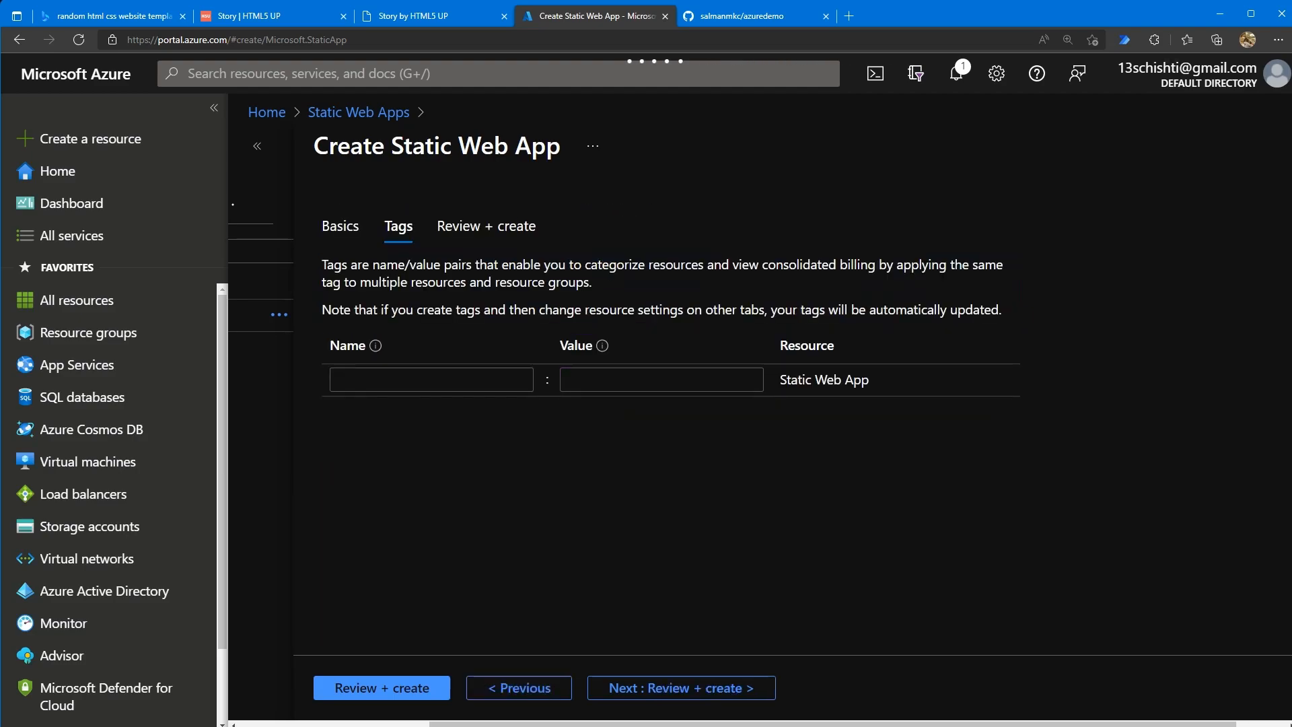
pyautogui.write('1')
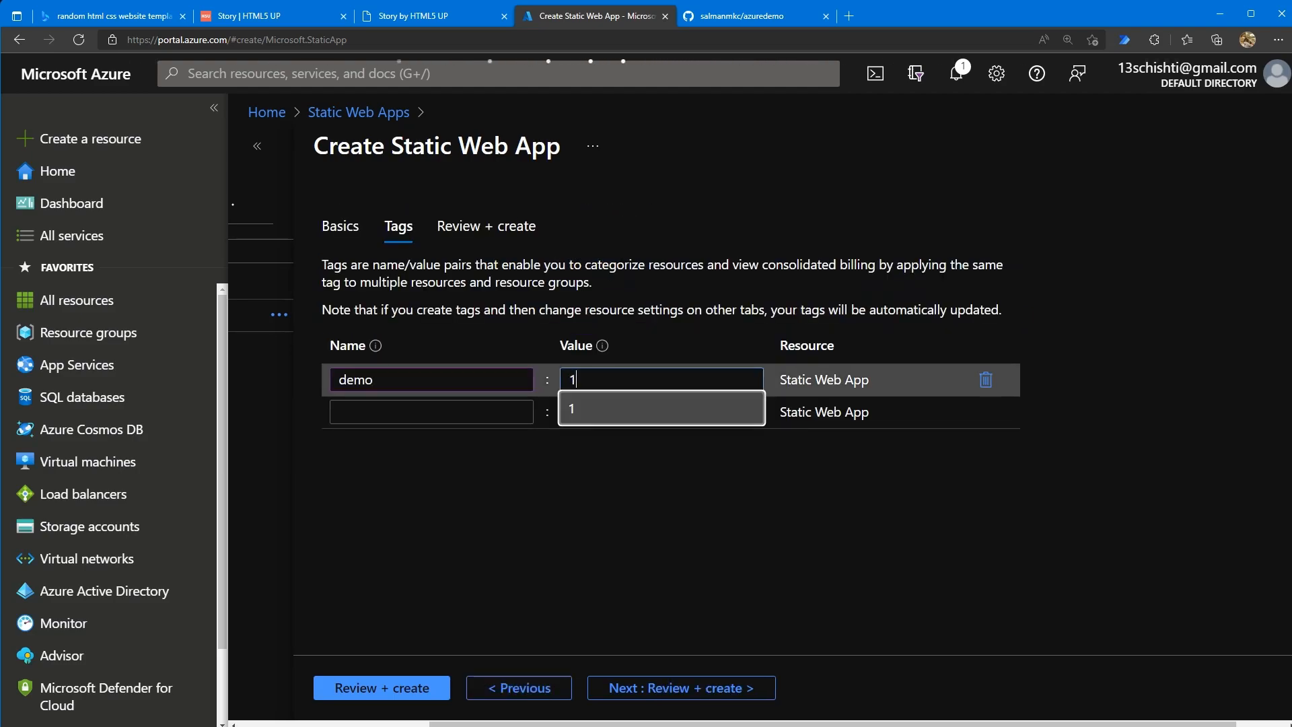
pyautogui.click(661, 408)
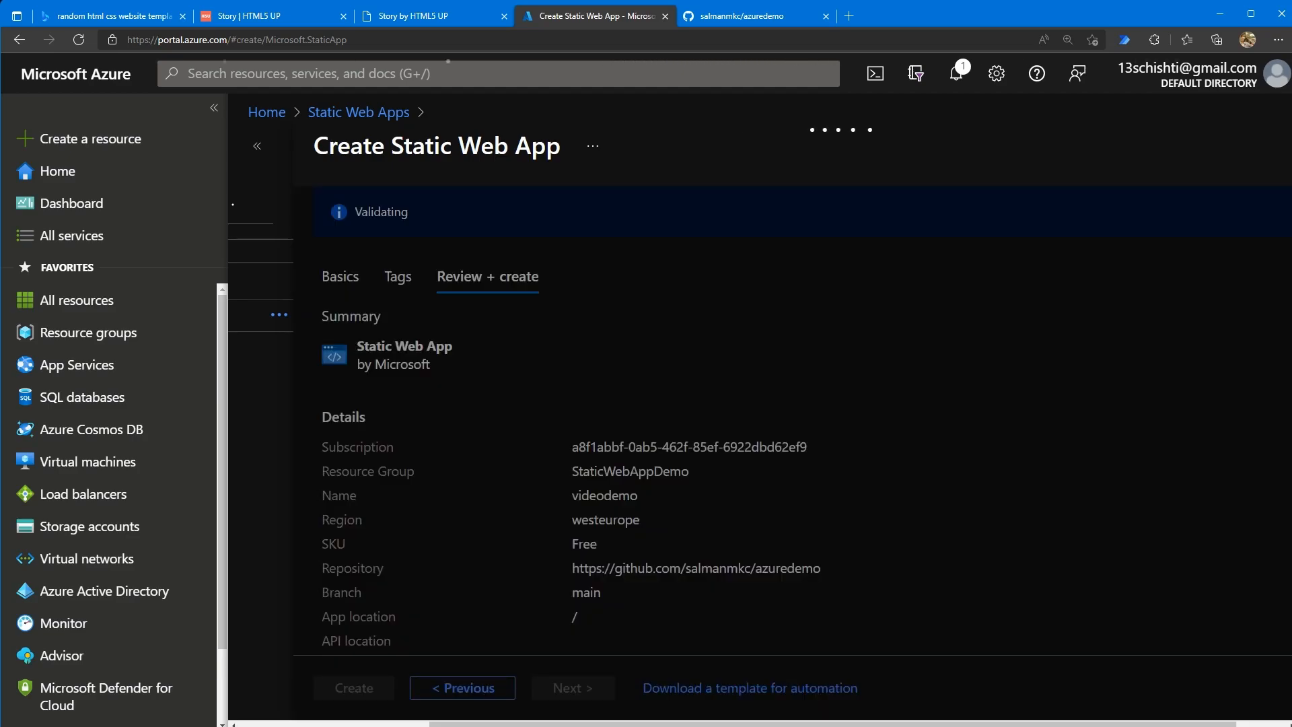
# Create the static web app and open its live placeholder URL.
pyautogui.click(352, 687)
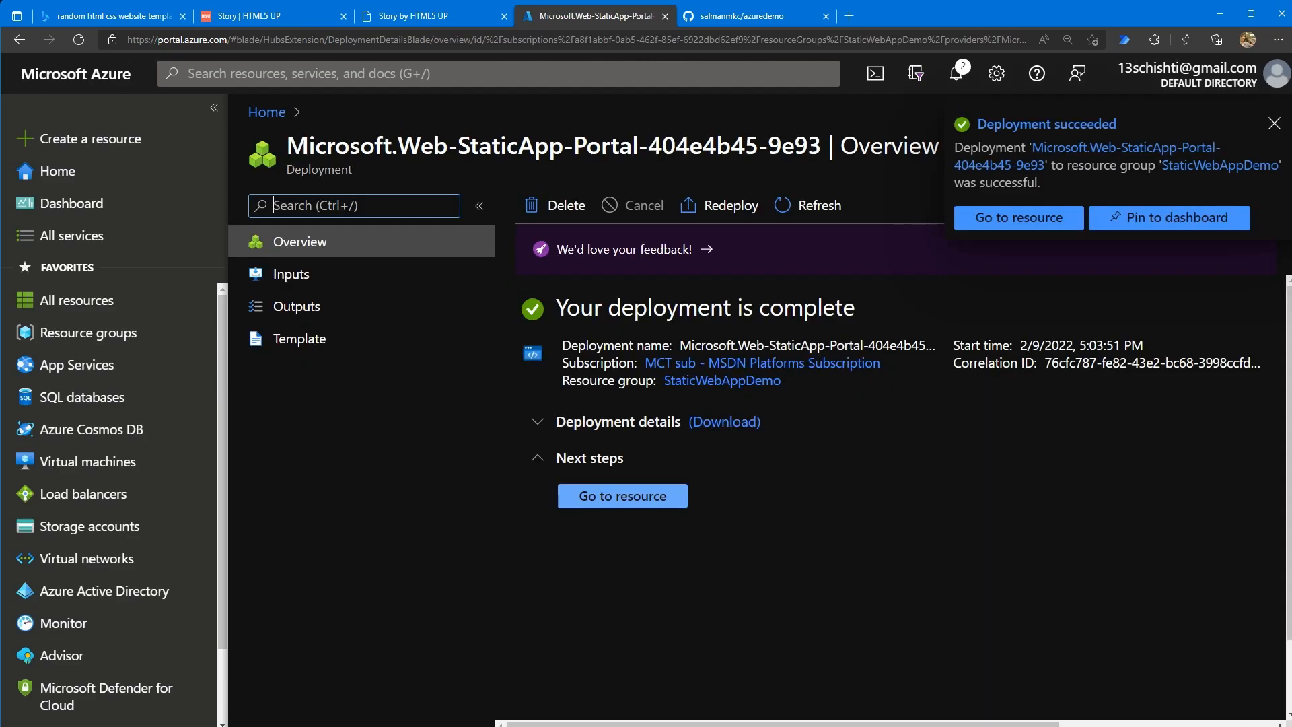
pyautogui.click(1017, 218)
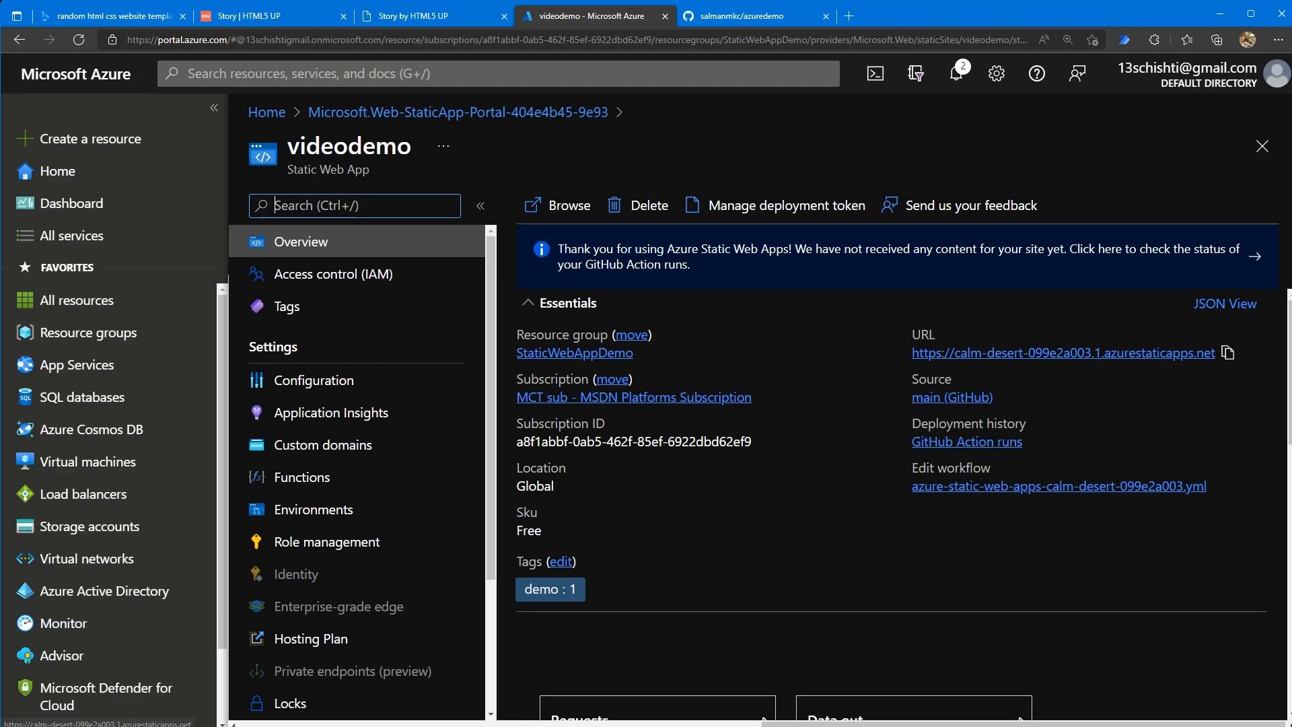
pyautogui.click(568, 205)
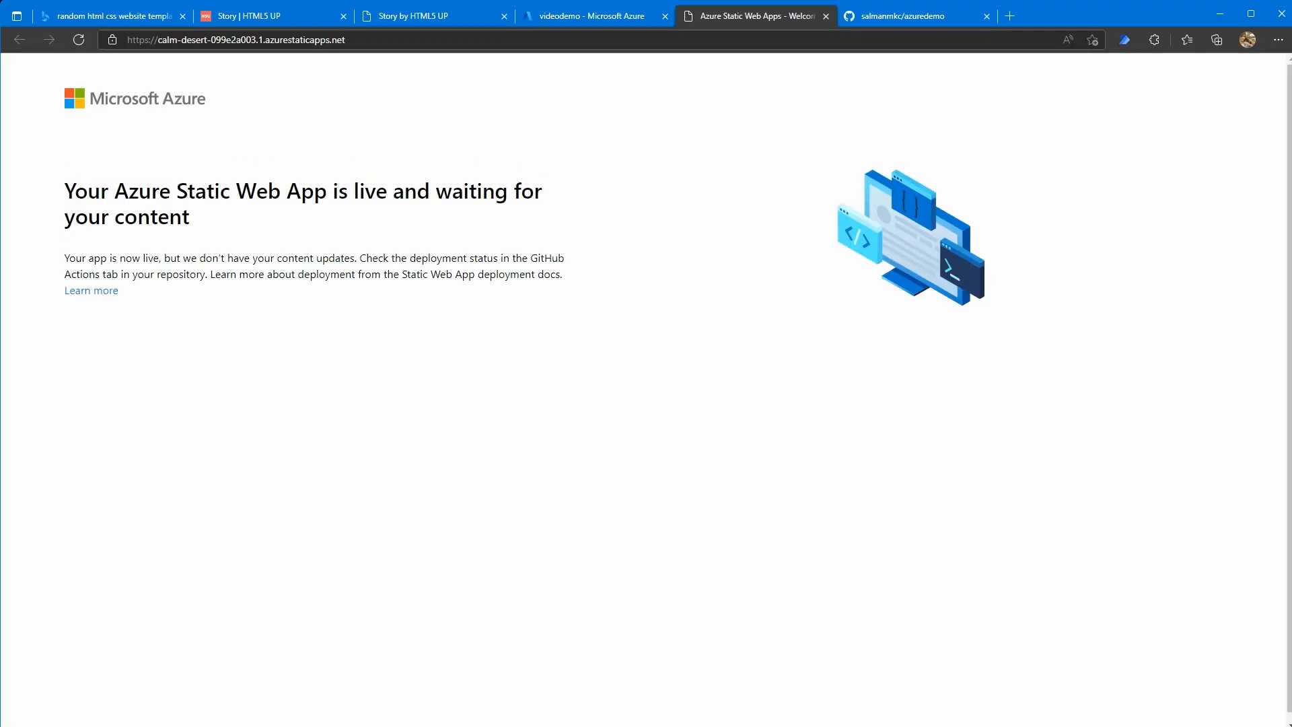
# Follow the Azure Static Web Apps CI/CD workflow run in GitHub Actions.
pyautogui.click(905, 16)
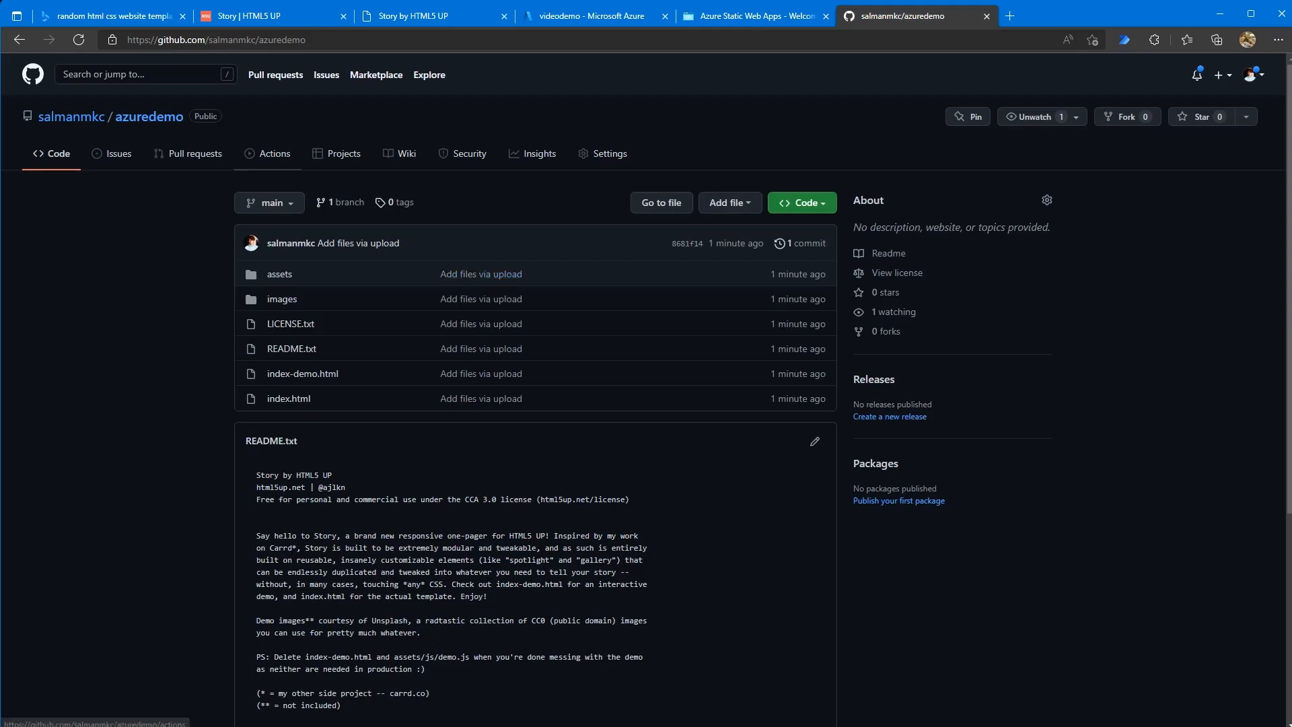
pyautogui.click(273, 153)
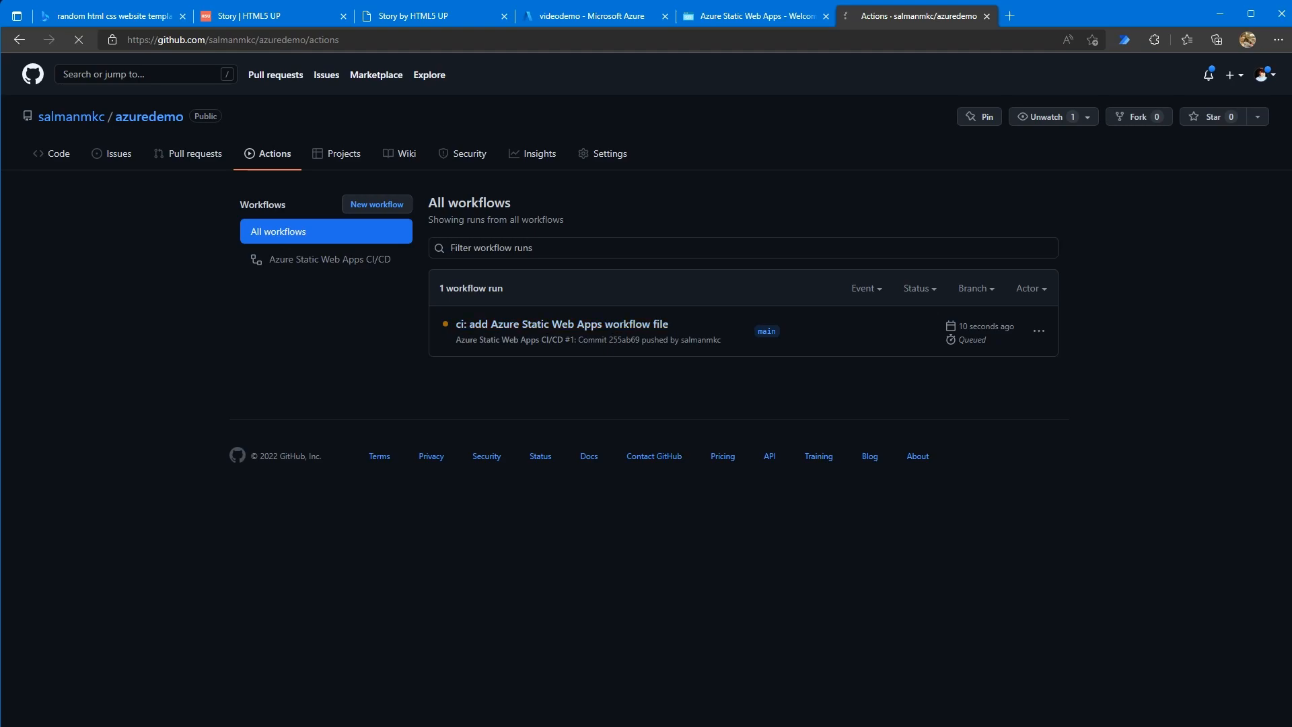
pyautogui.click(563, 323)
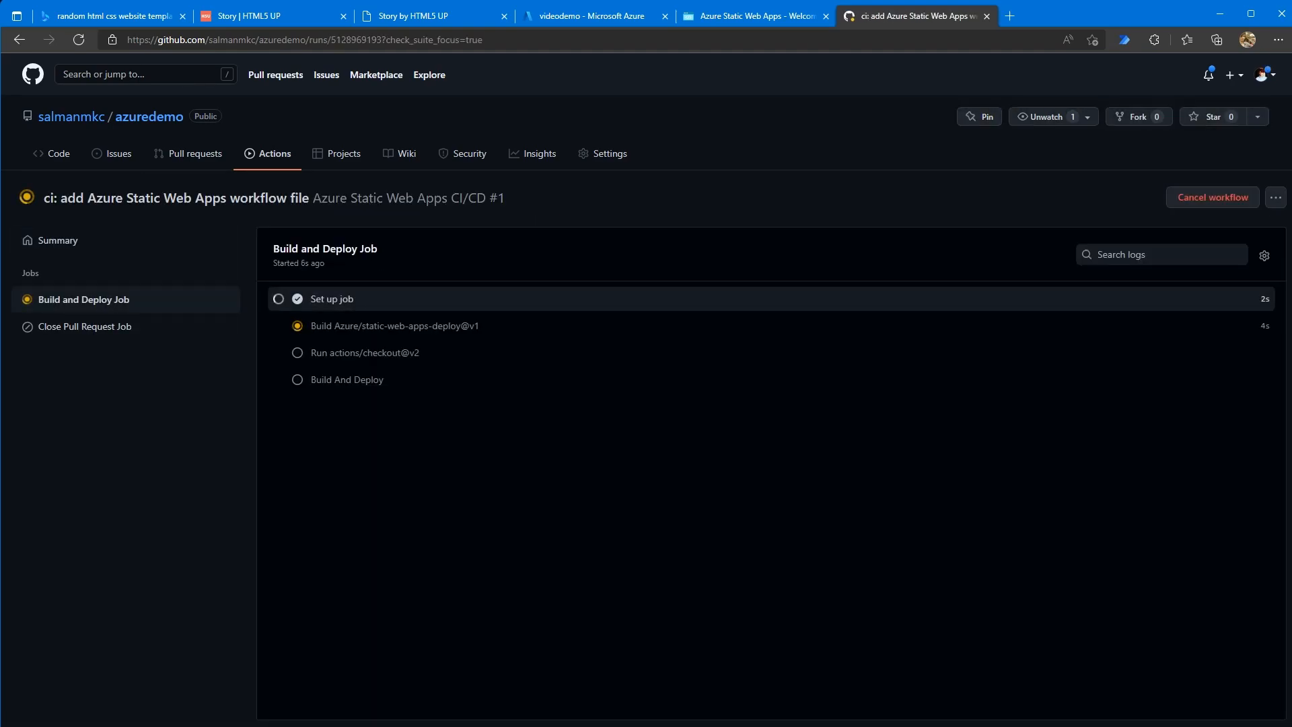
pyautogui.click(331, 299)
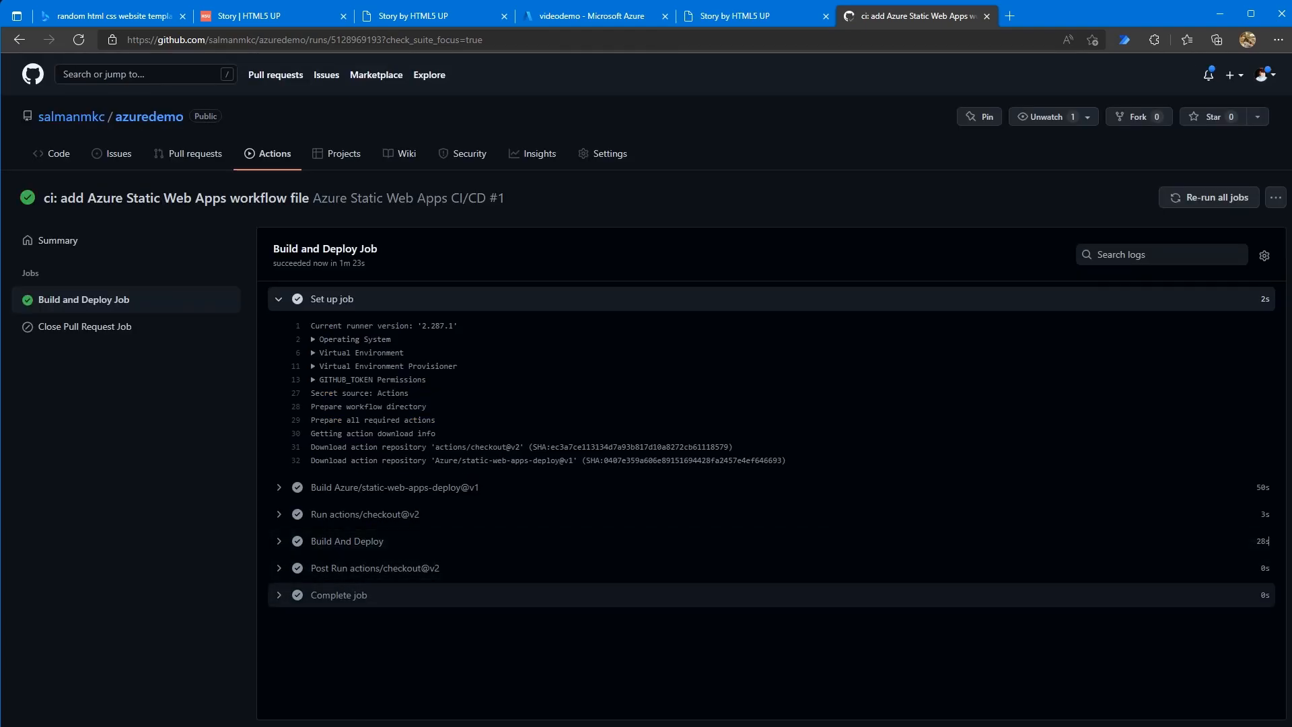
# Check the live site now serves the Story template, then return to Azure.
pyautogui.click(750, 16)
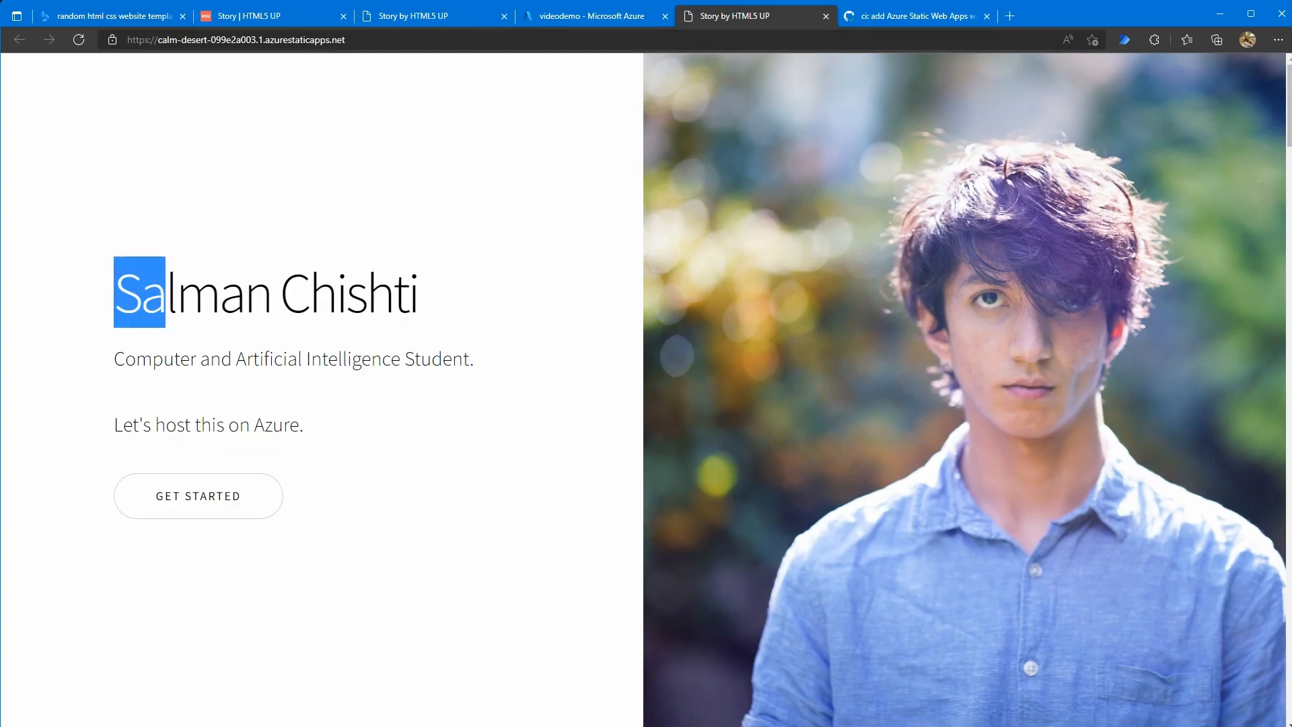
pyautogui.scroll(-3)
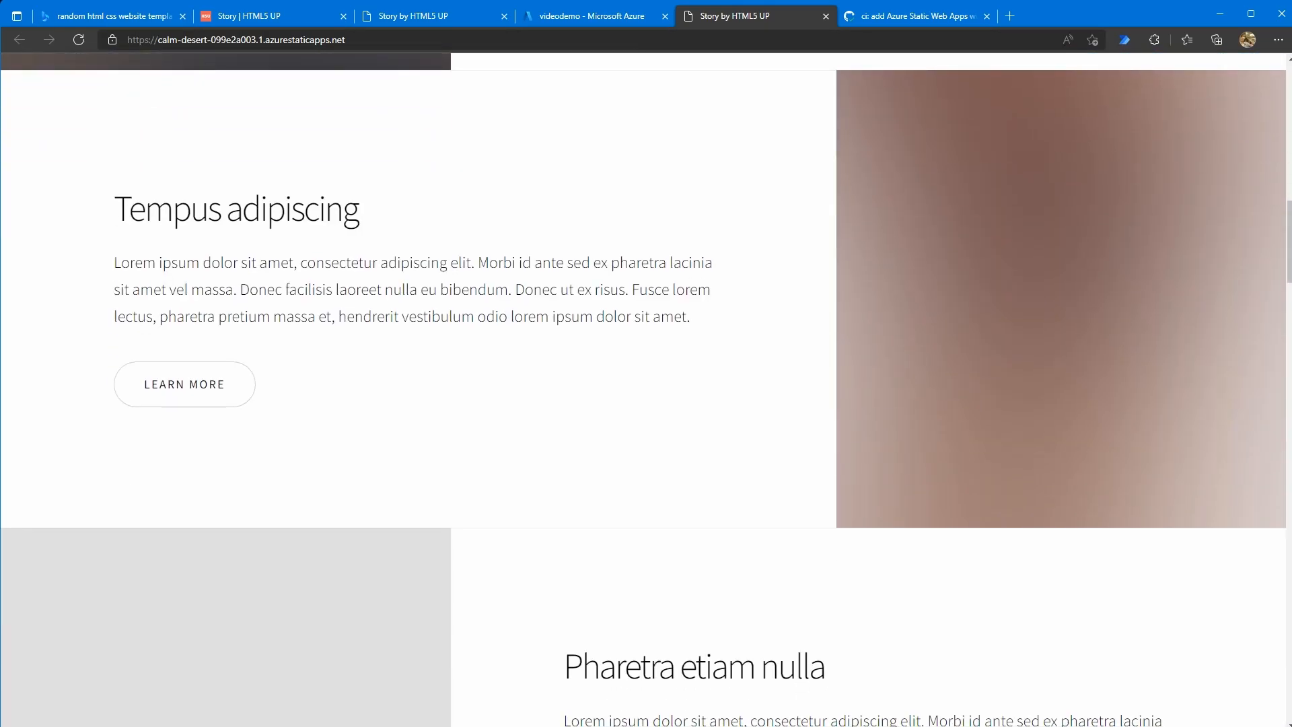
pyautogui.click(592, 16)
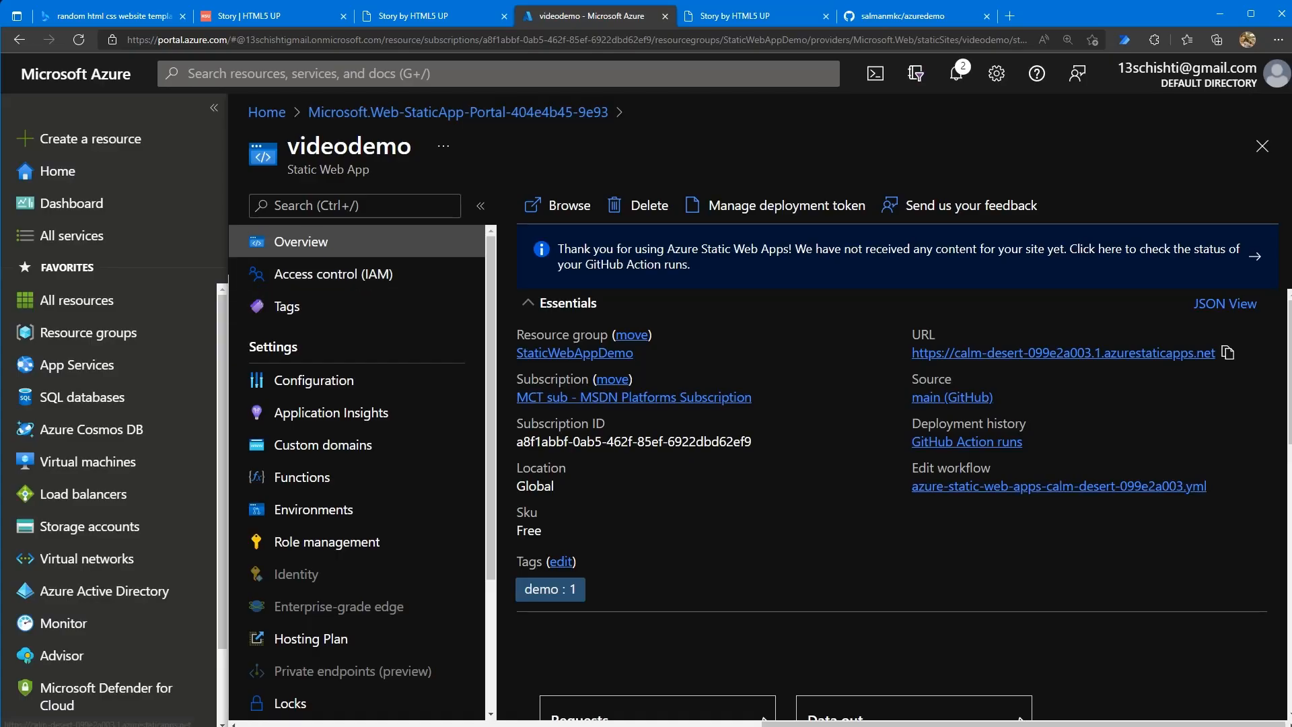
# Start adding a custom domain to the videodemo static web app.
pyautogui.click(324, 444)
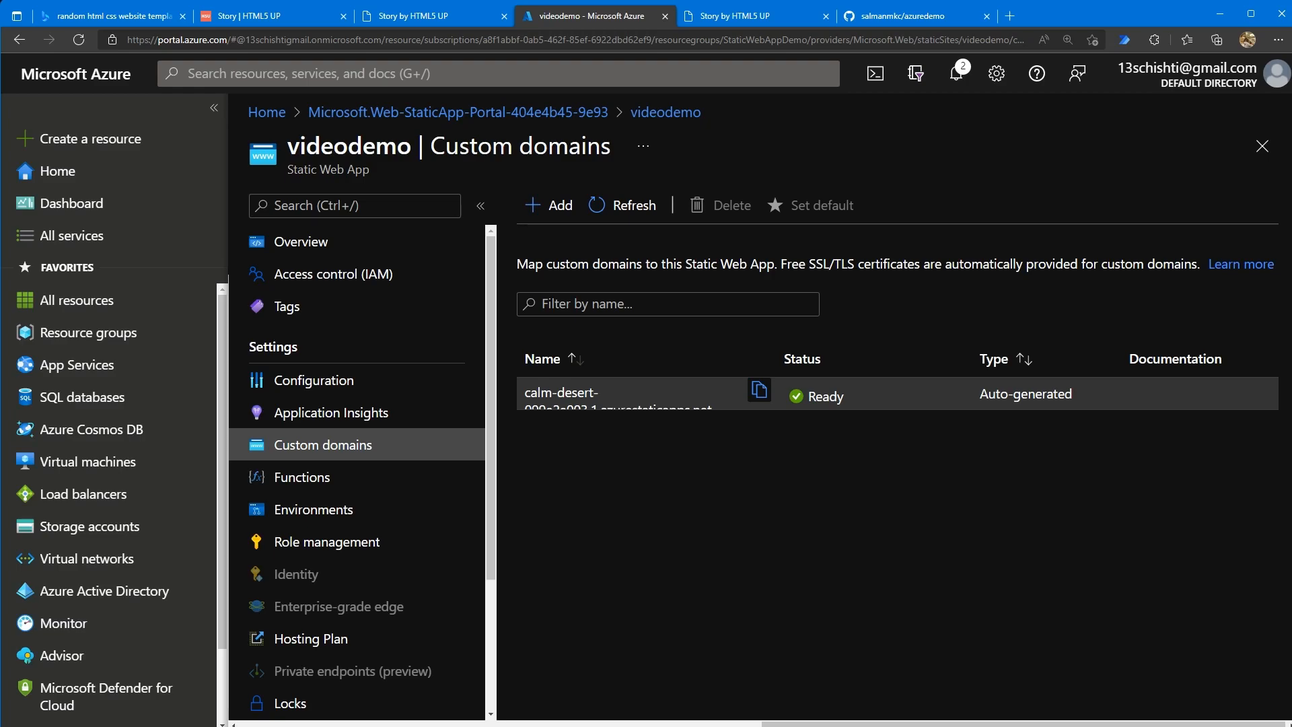
pyautogui.click(547, 204)
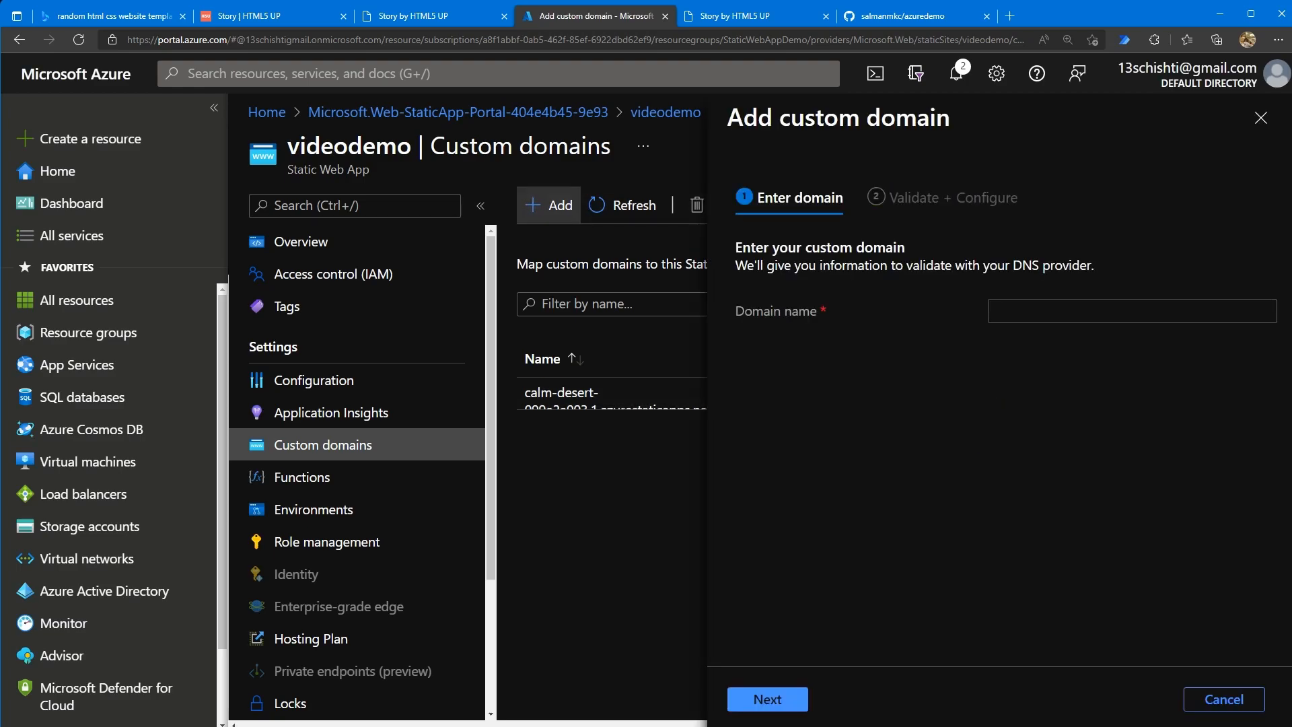
pyautogui.click(1131, 311)
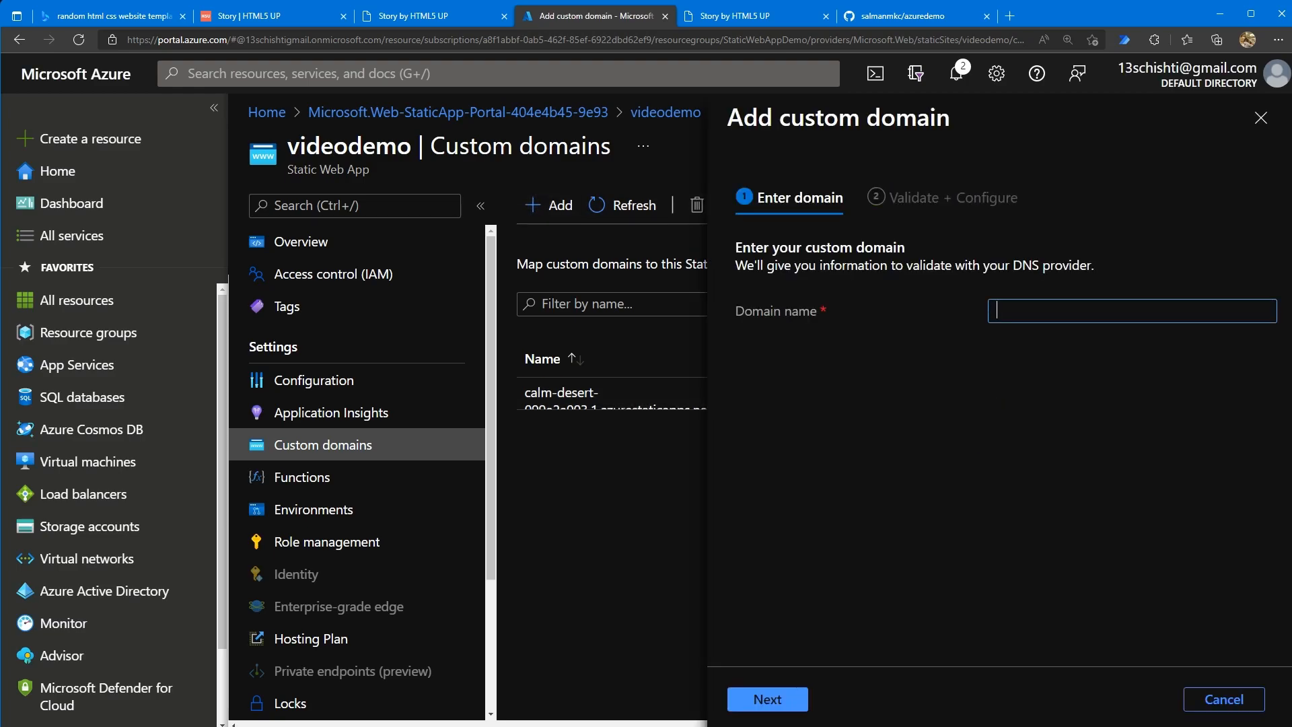